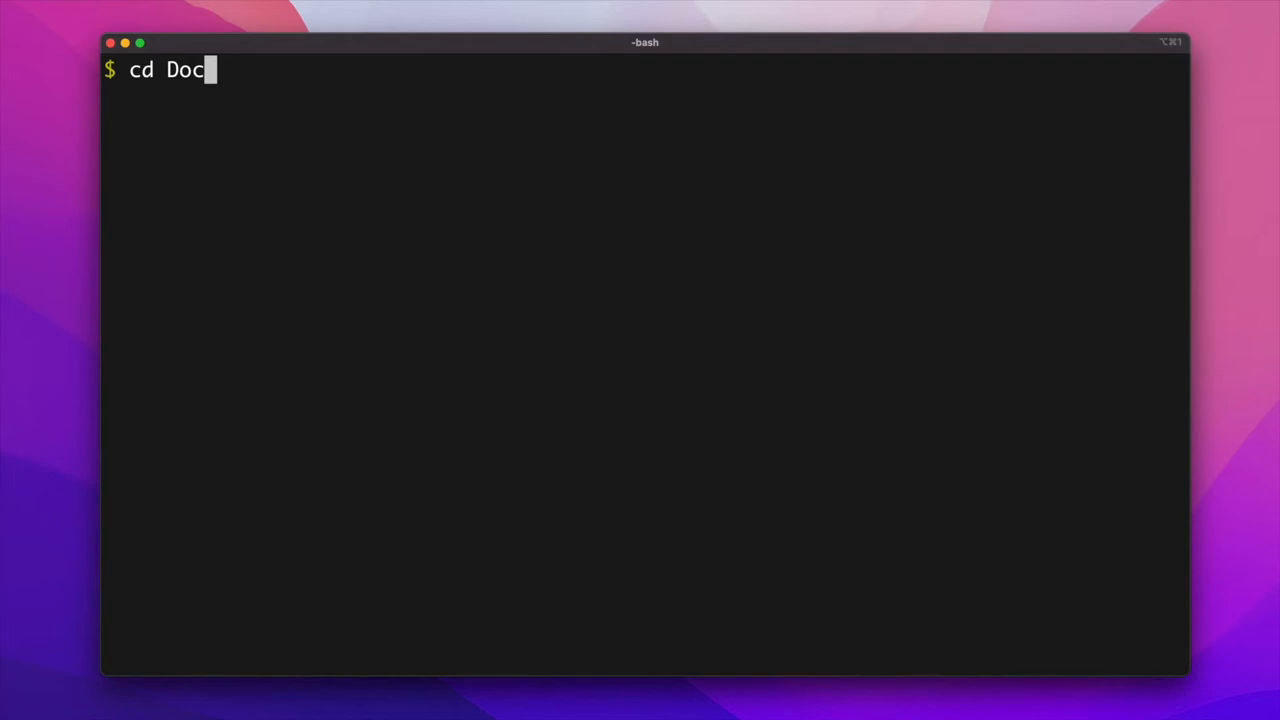
Auto-complete 'cd Doc' to Documents/ with Tab and list the directory's folders
key(tab)
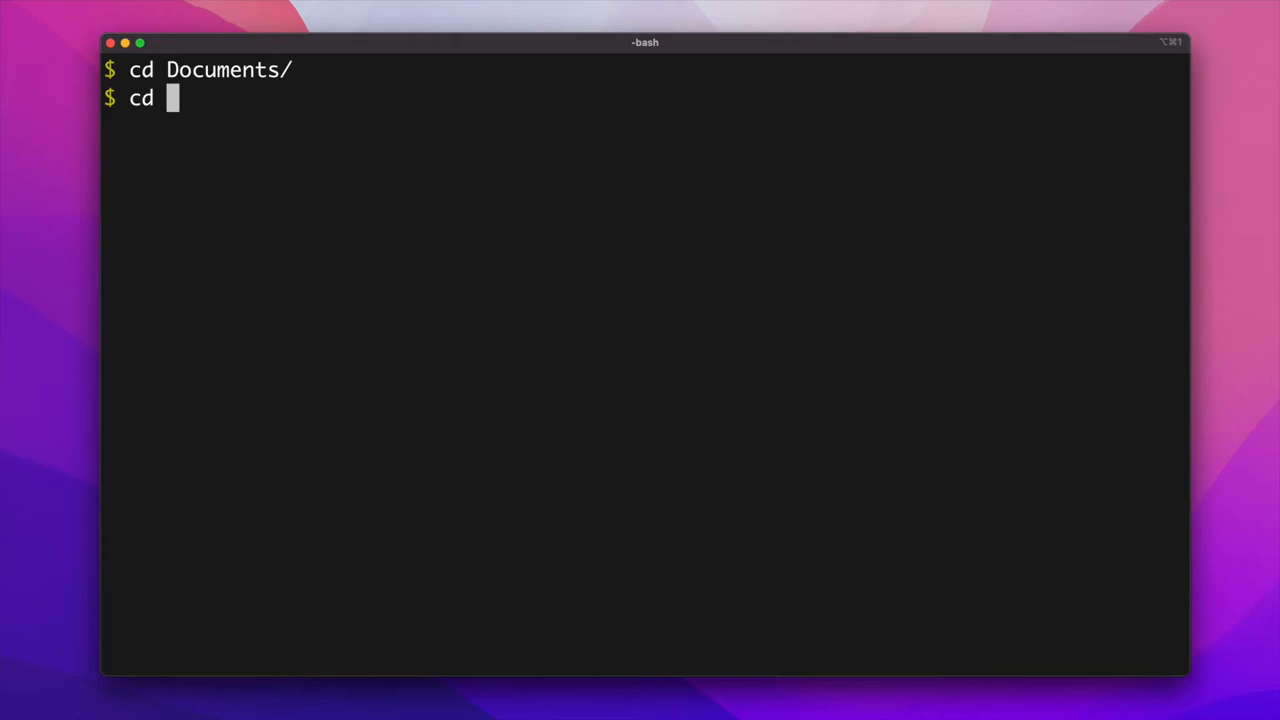
text(Do)
text(ls)
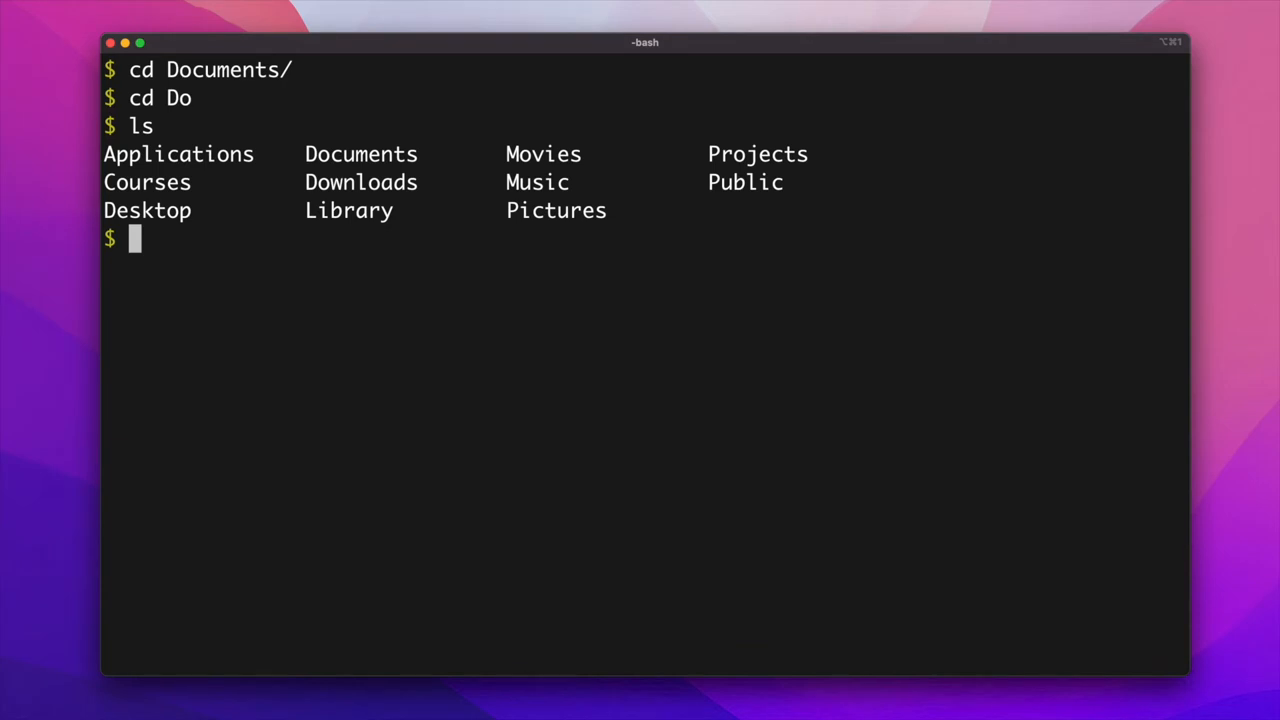
text(cd)
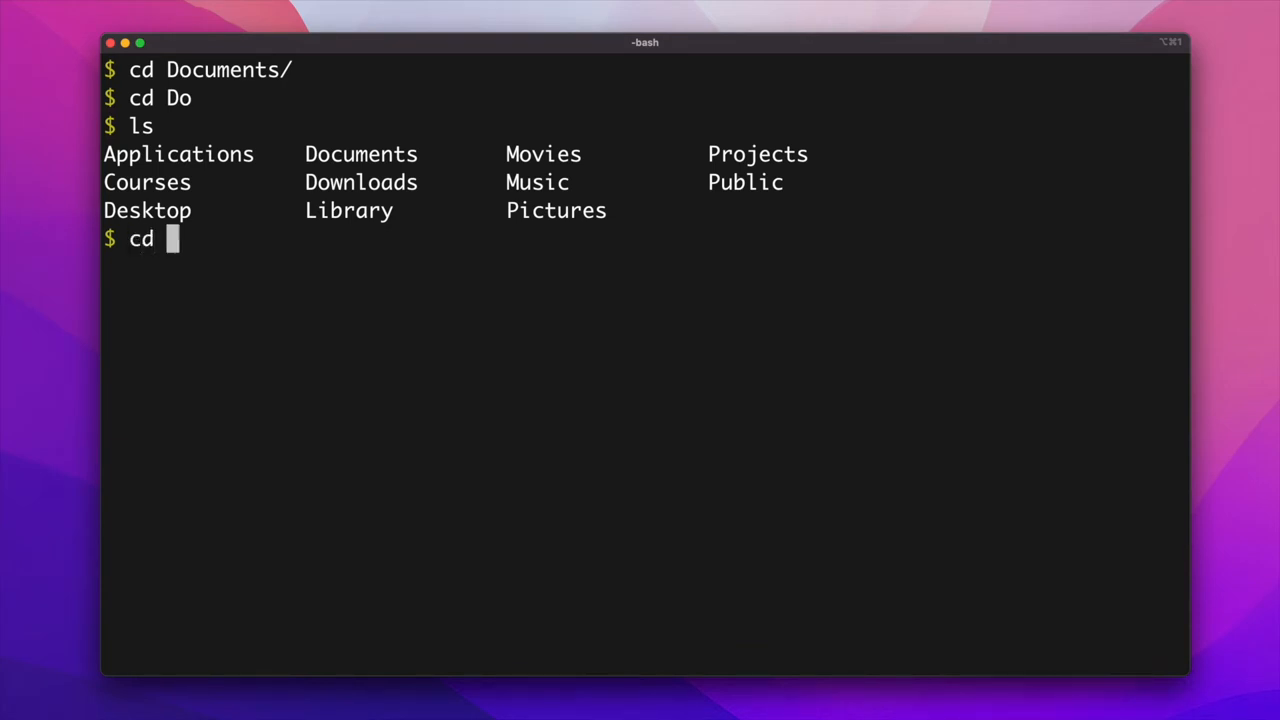
key(tab)
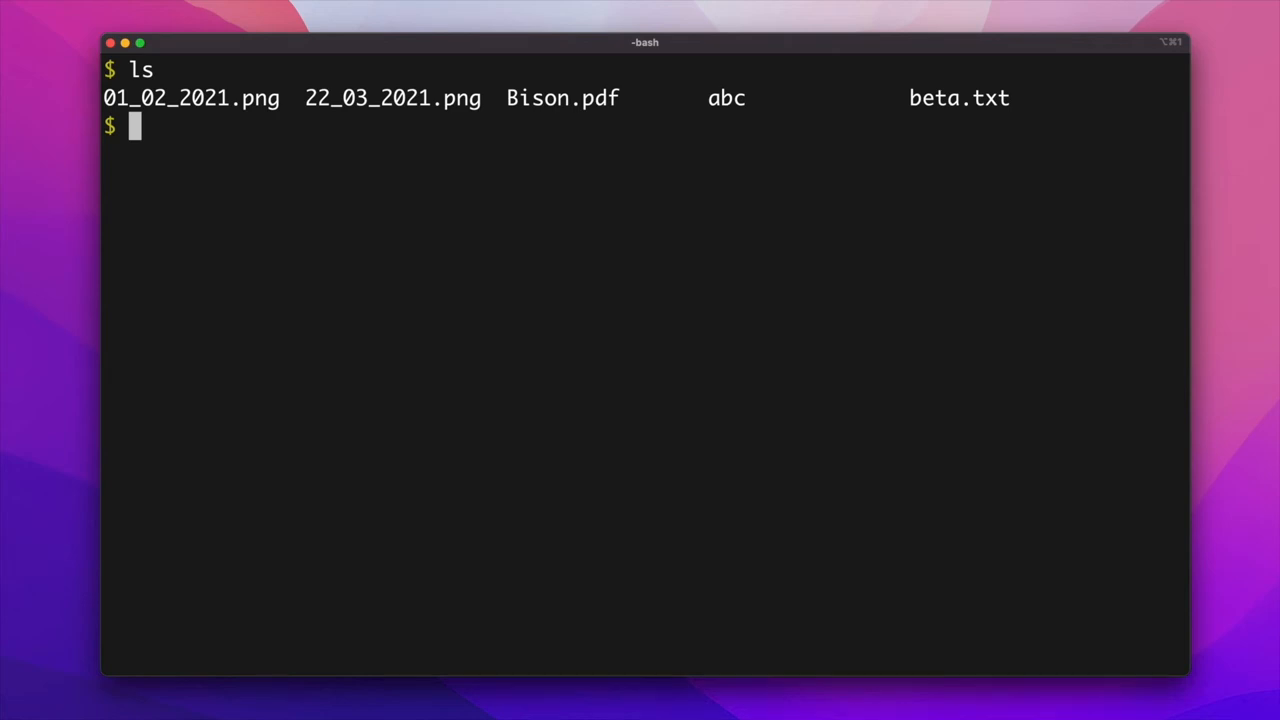
List files matching b* (beta.txt), ??? (abc) and [abc]*
text(ls b*)
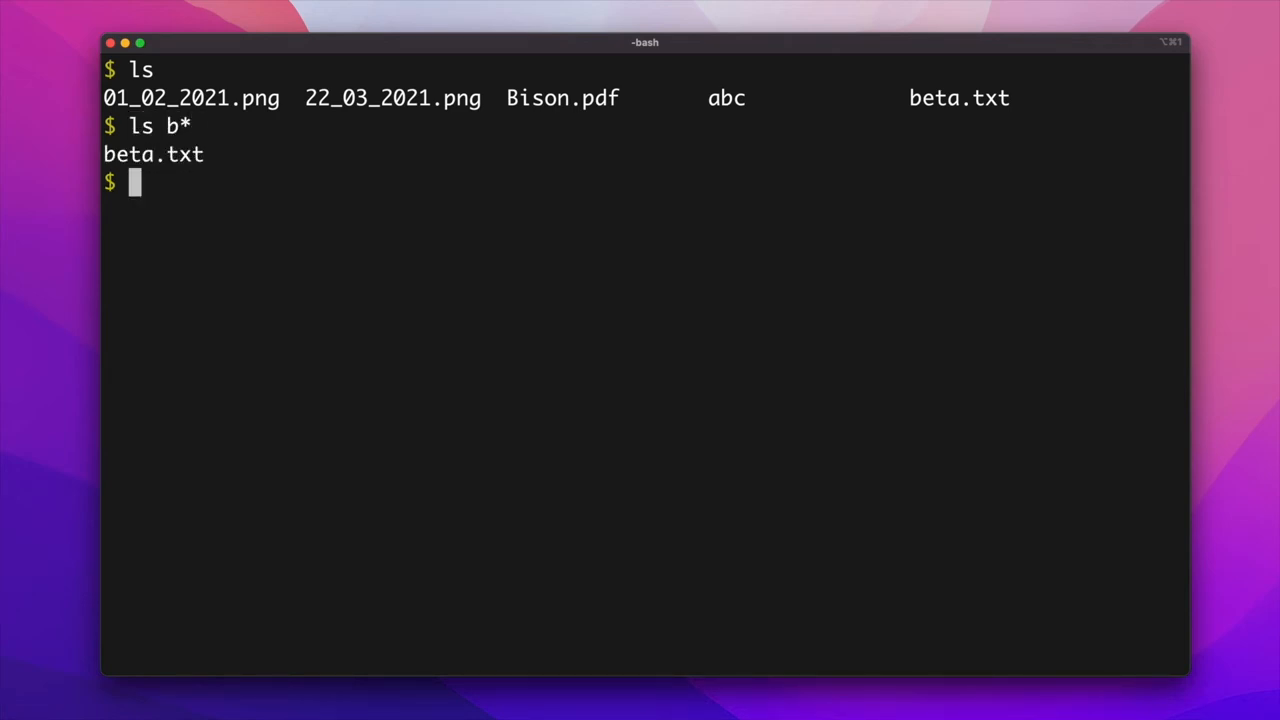
text(ls)
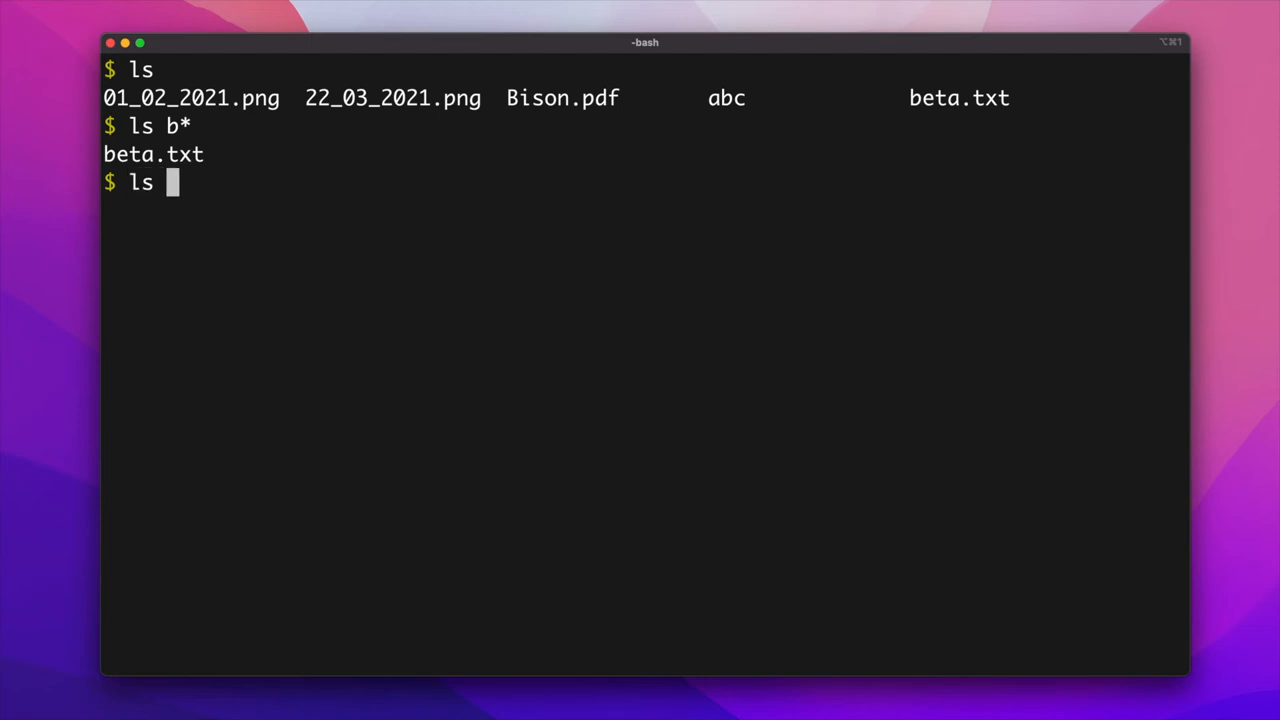
text(???)
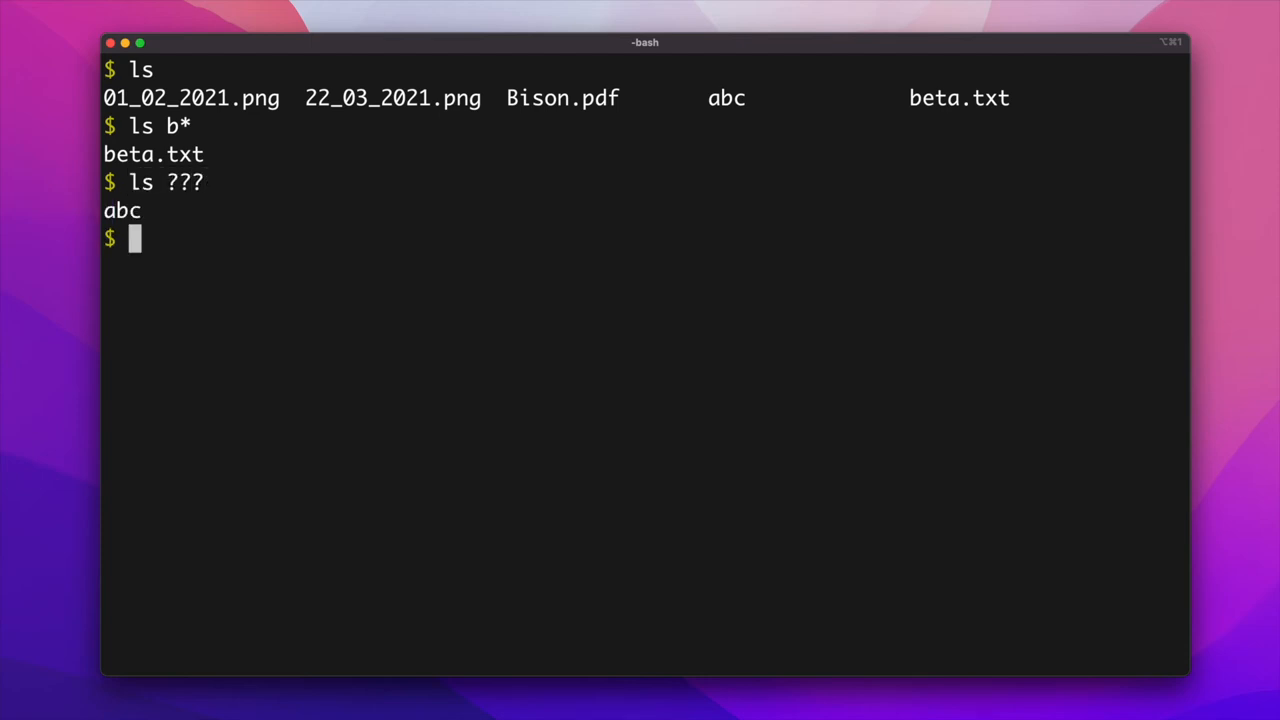
text(l)
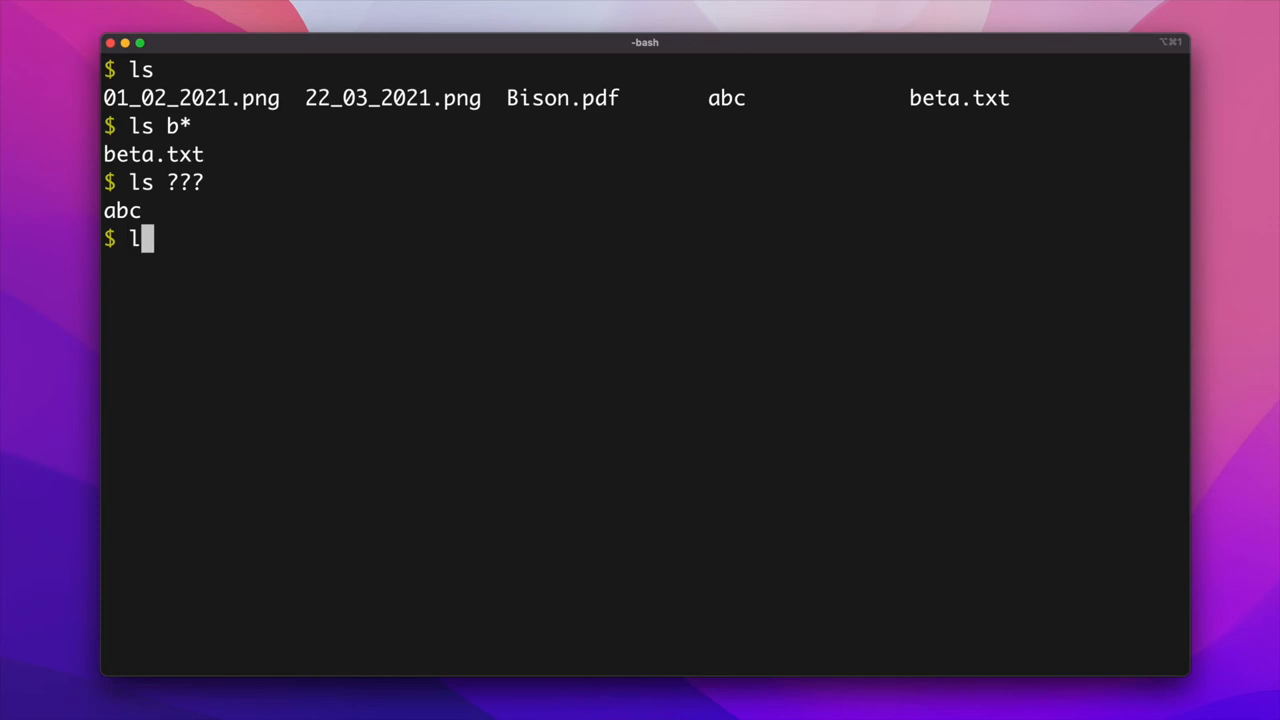
text(s [abc]*)
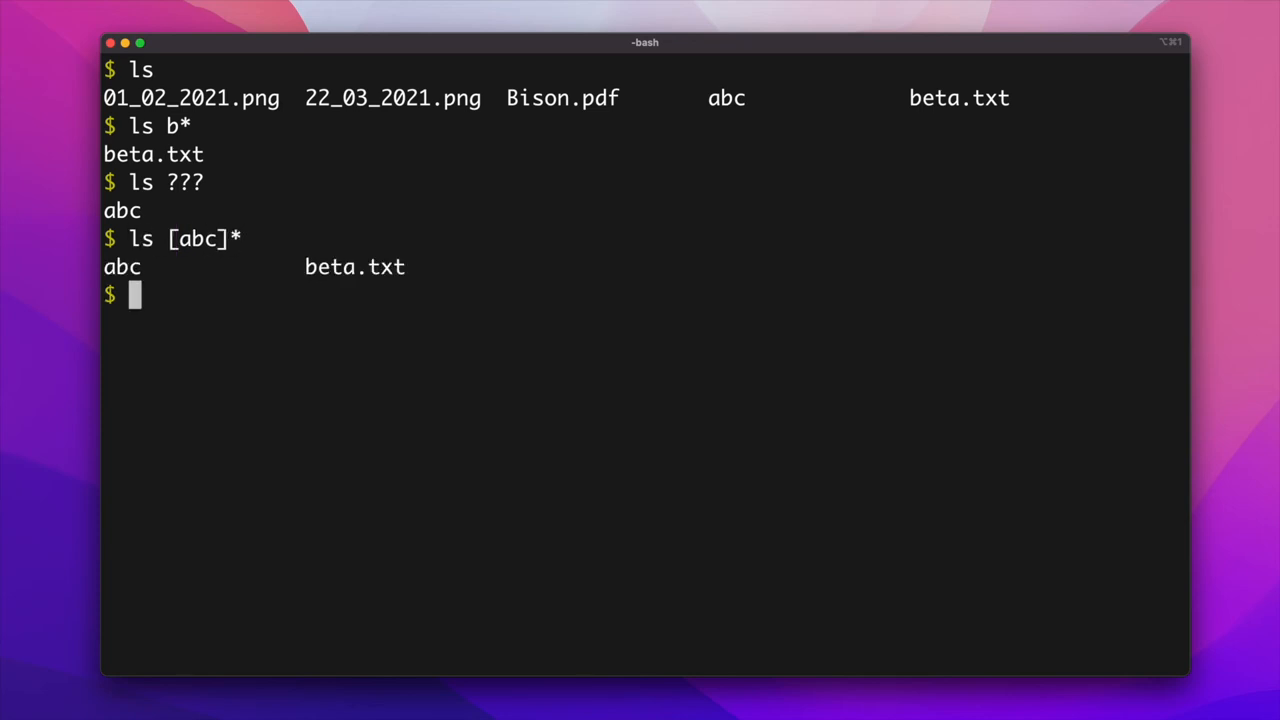
List files not starting uppercase with [![:upper:]]*, then begin the [[:digit:]]* pattern
text(ls [![:)
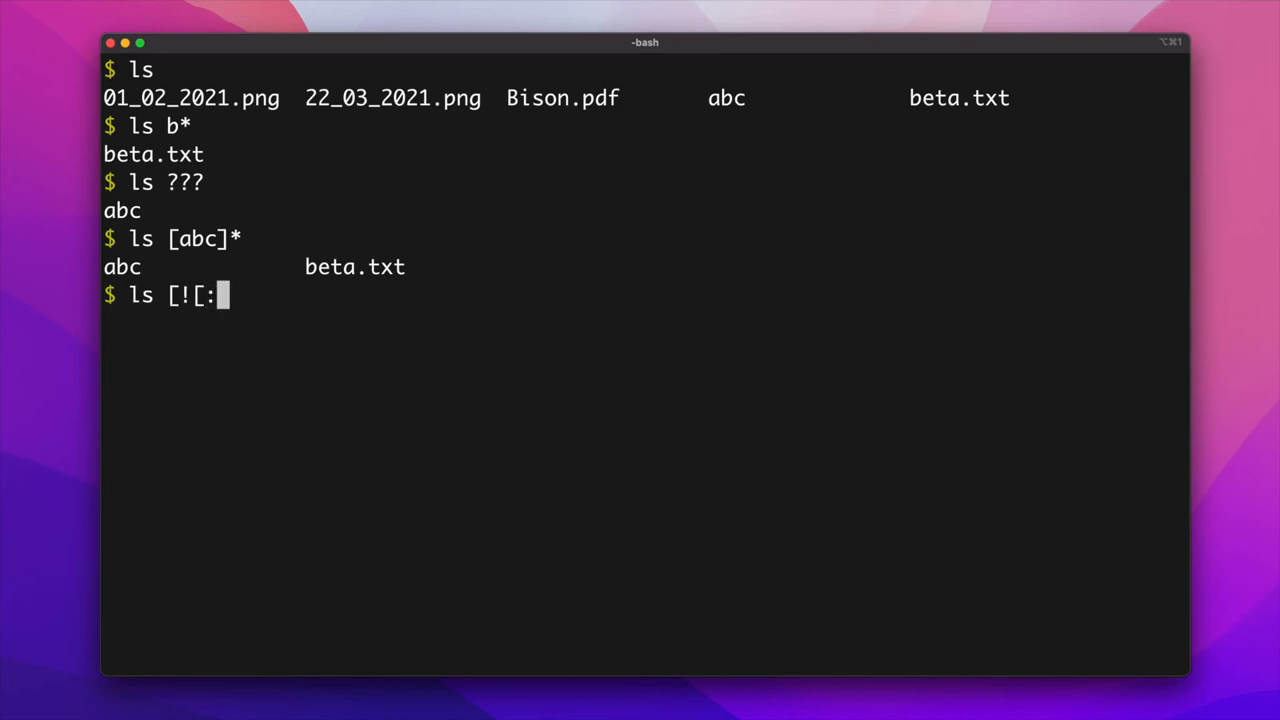
text(upper:]]*)
text(ls)
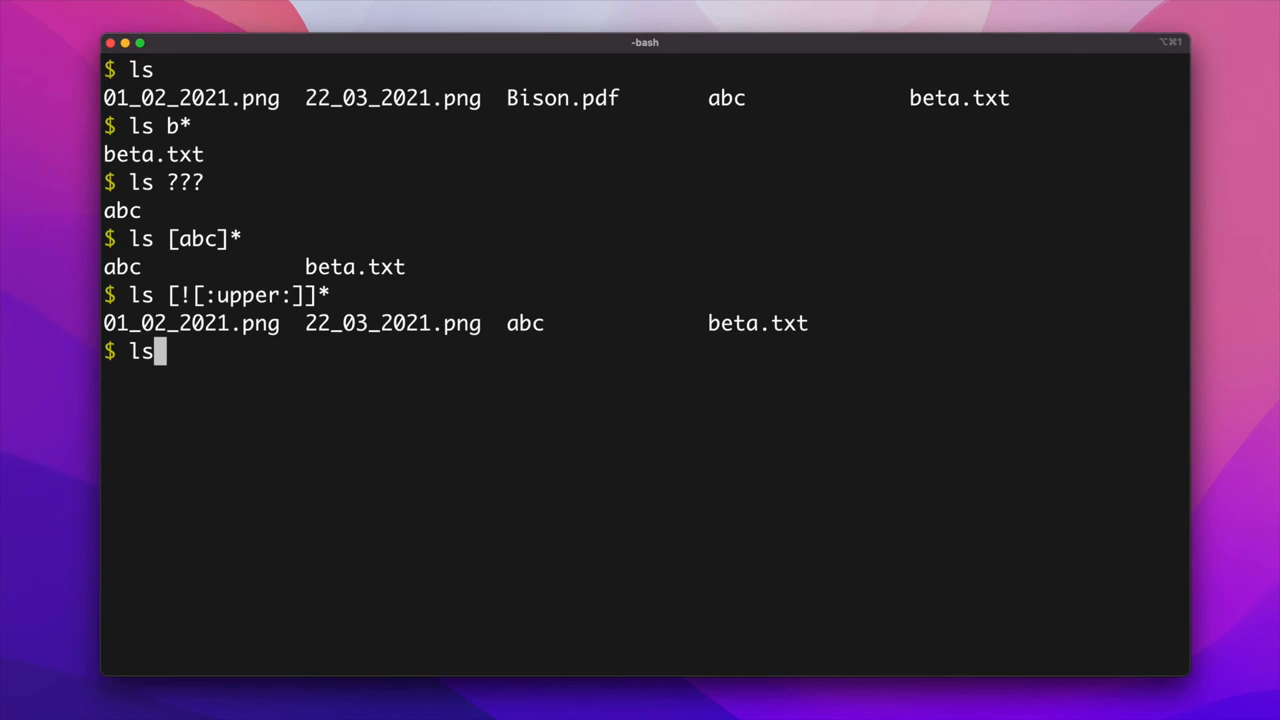
text([[:digit)
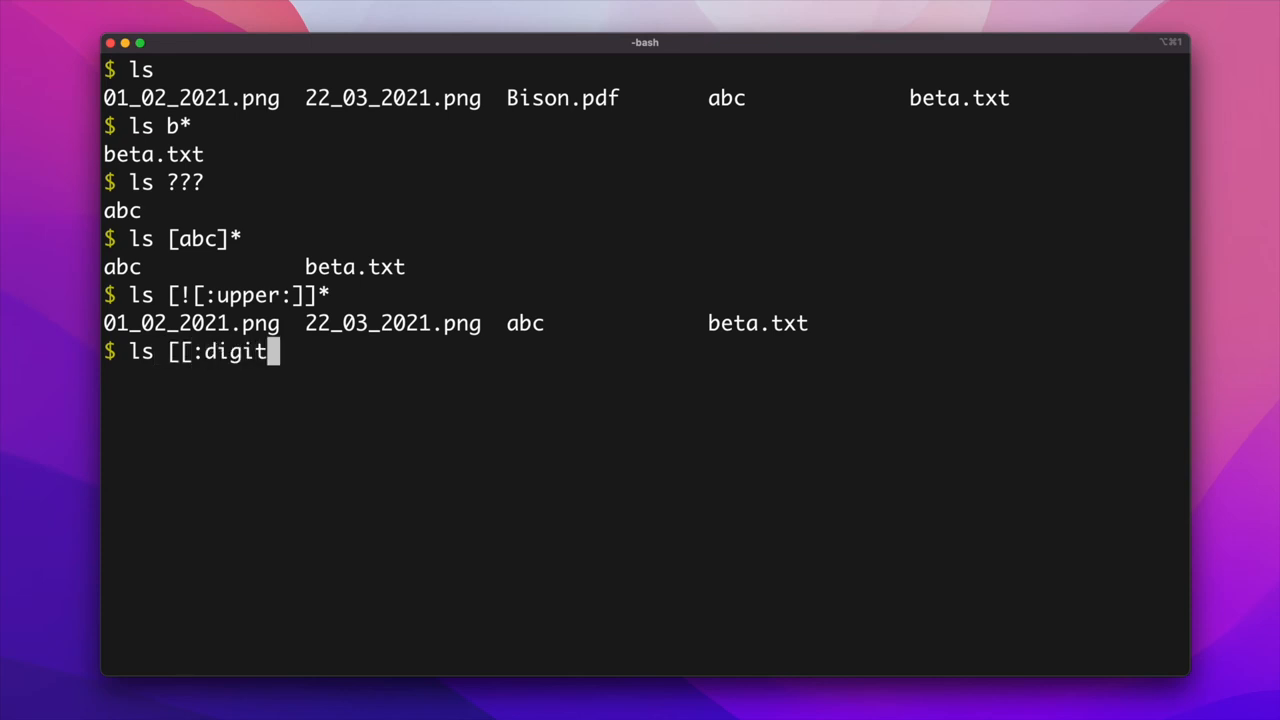